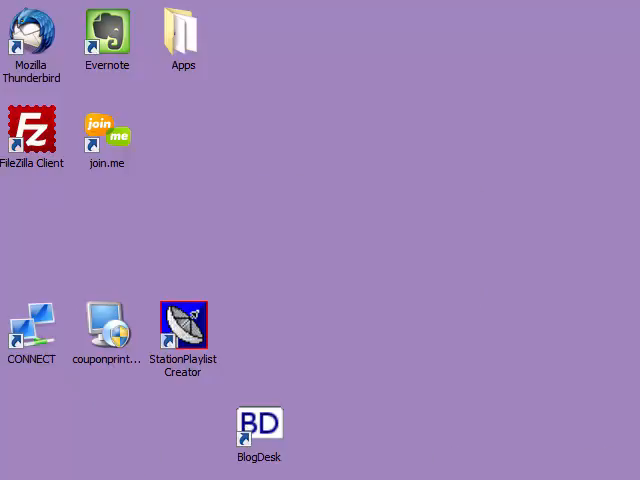
Step: Browse from Computer through drive D and Library2 into the Oldies folder
left_click(15, 470)
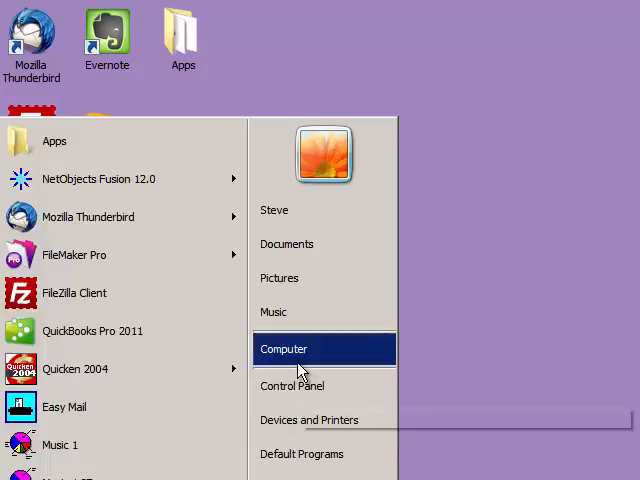
left_click(284, 348)
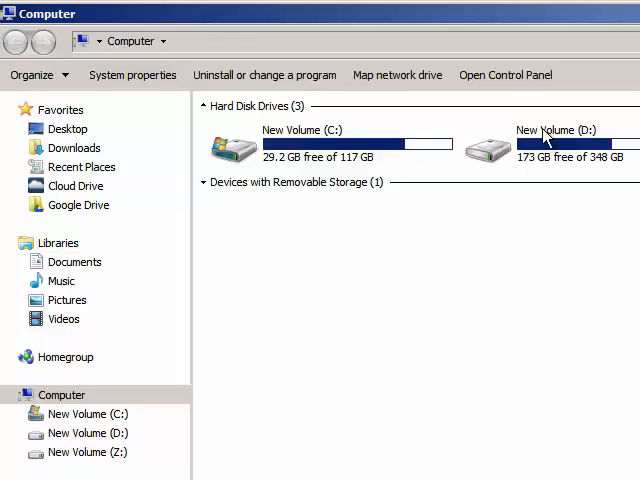
double_click(554, 129)
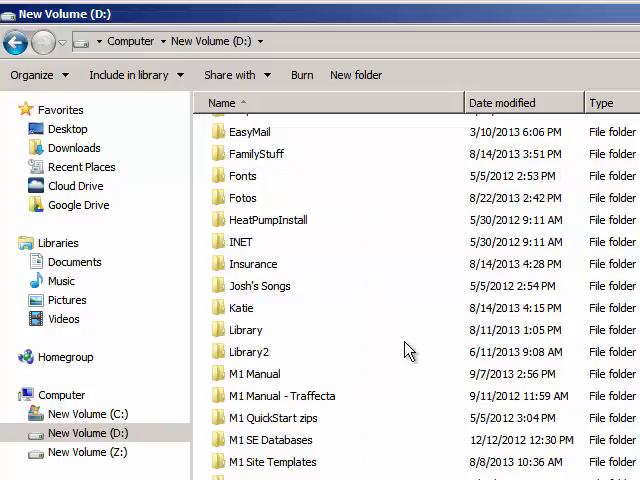
double_click(248, 352)
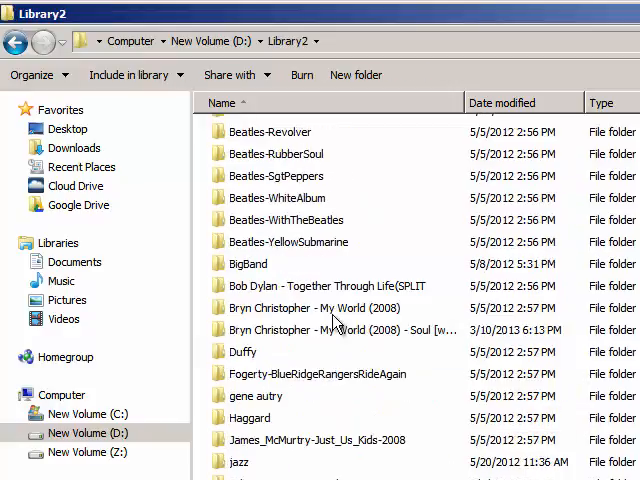
scroll("down", 3)
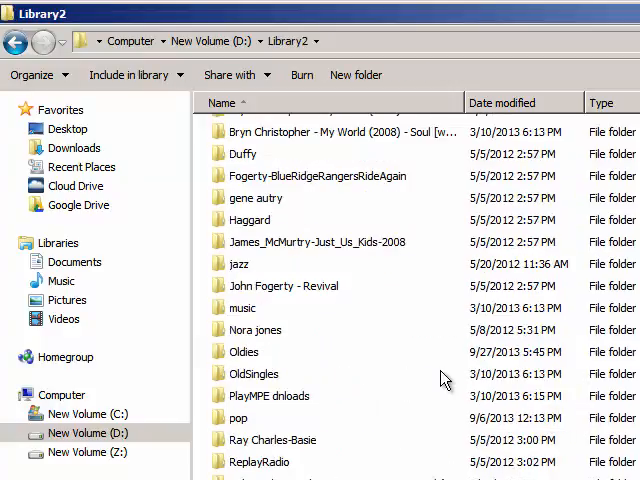
double_click(244, 351)
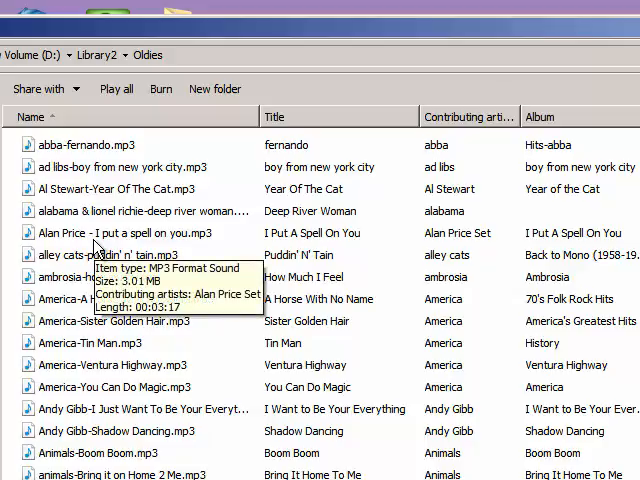
mouse_move(550, 215)
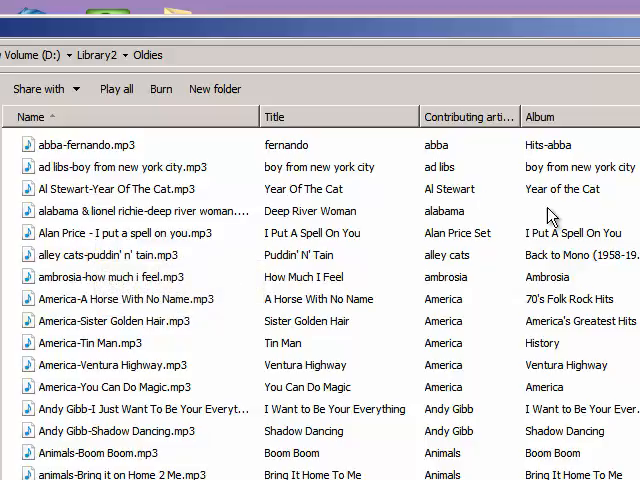
mouse_move(110, 240)
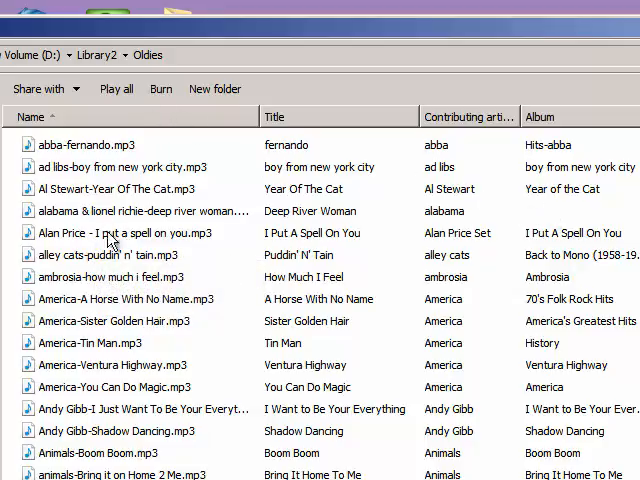
mouse_move(125, 235)
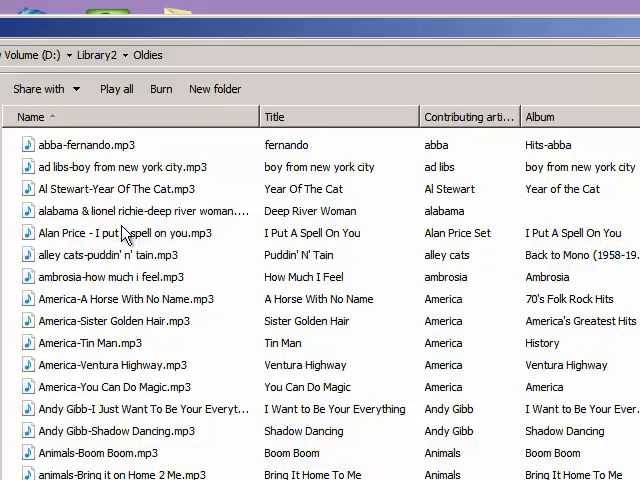
mouse_move(128, 180)
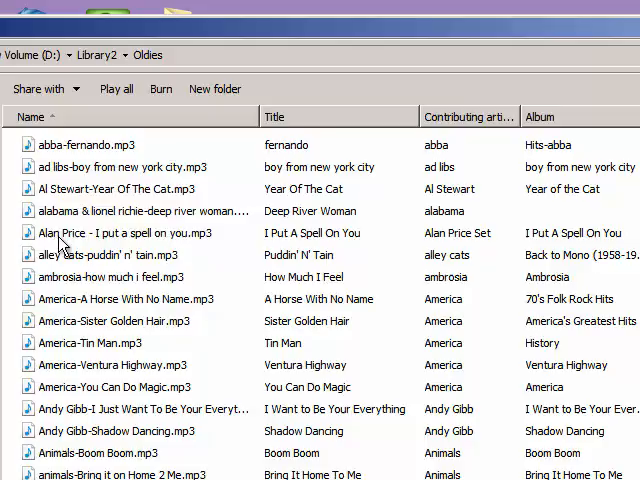
mouse_move(283, 247)
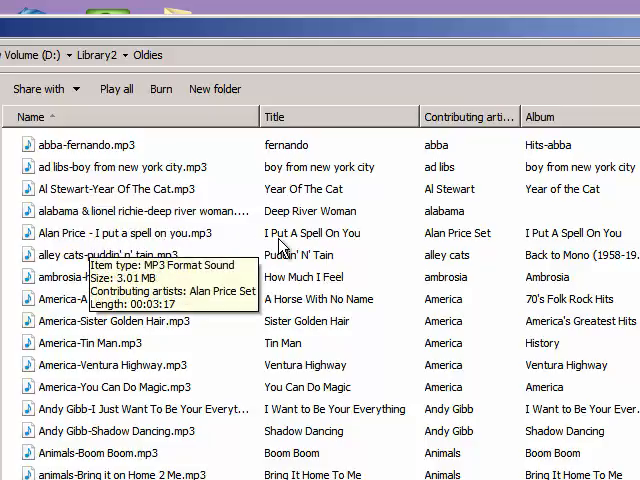
mouse_move(460, 240)
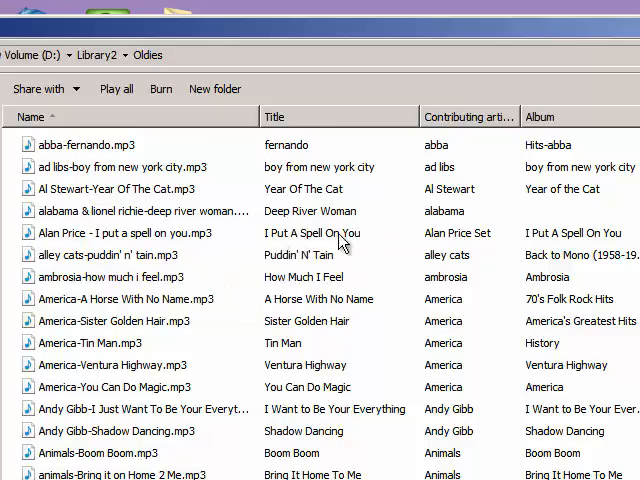
mouse_move(492, 242)
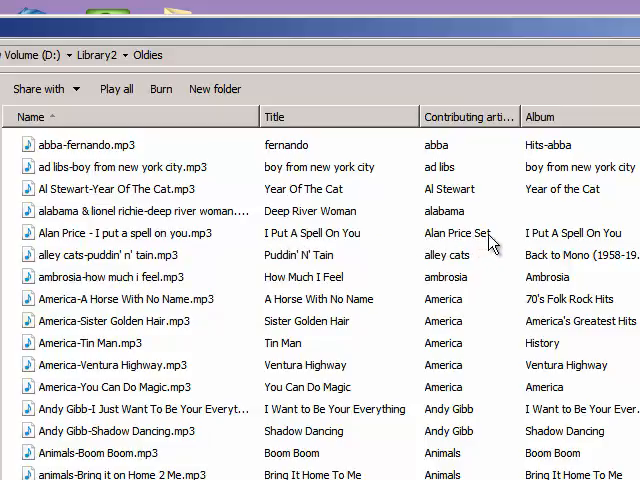
mouse_move(615, 243)
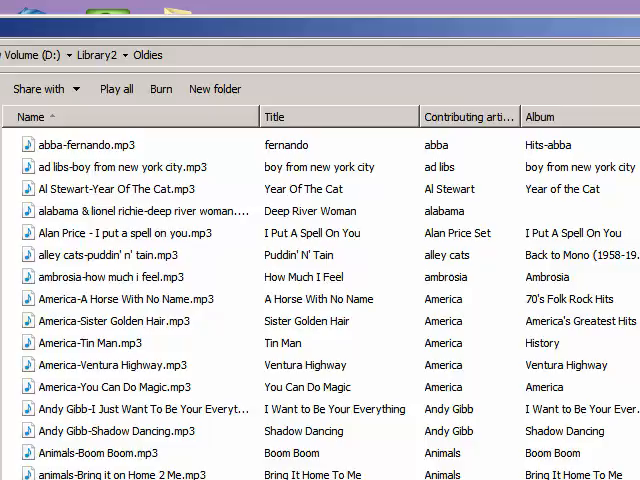
mouse_move(289, 233)
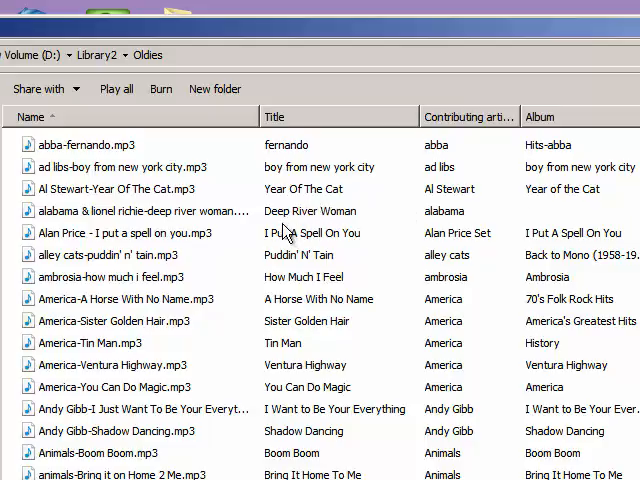
Step: Show the context menu for the Alan Price 'I Put a Spell on You' track
right_click(120, 233)
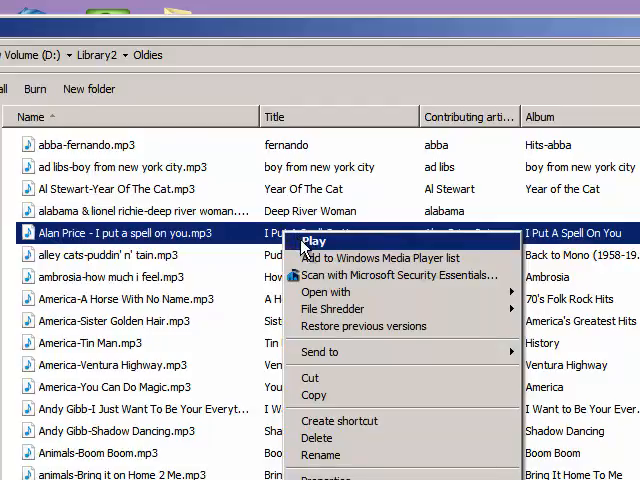
mouse_move(355, 352)
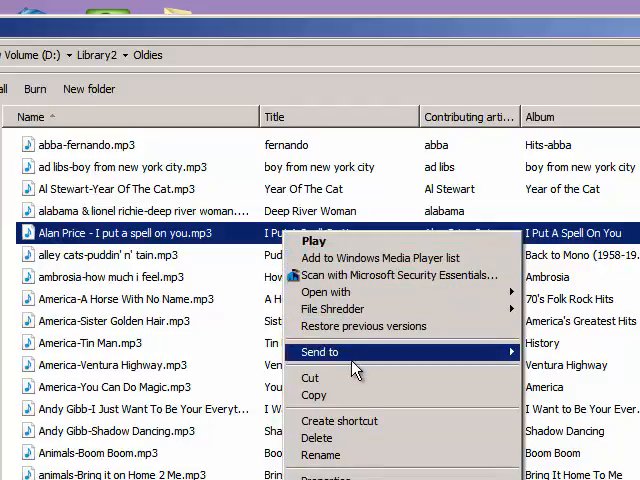
mouse_move(367, 465)
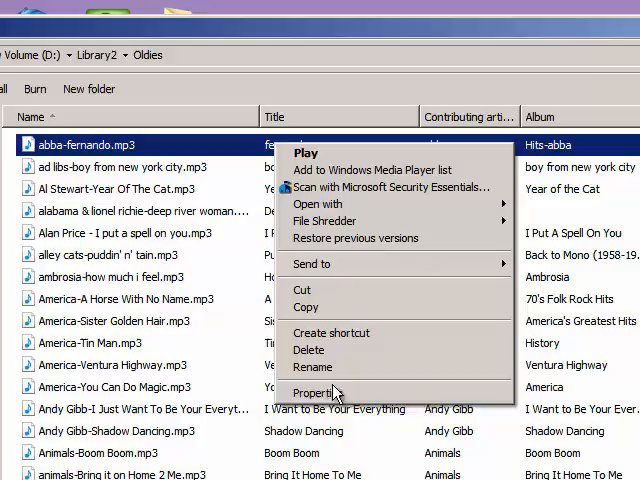
Step: Open abba-fernando.mp3 Properties on the Details tab and review title, artist, album, genre
left_click(320, 392)
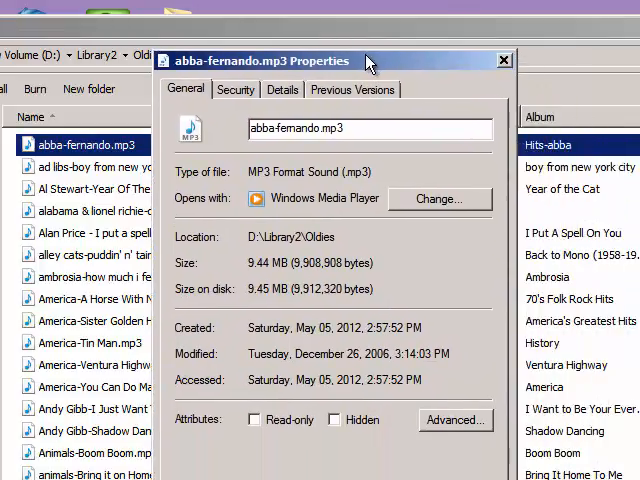
left_click(282, 89)
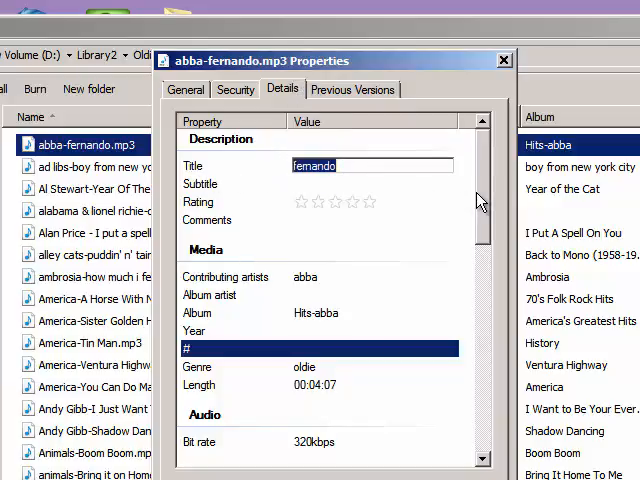
scroll("down", 3)
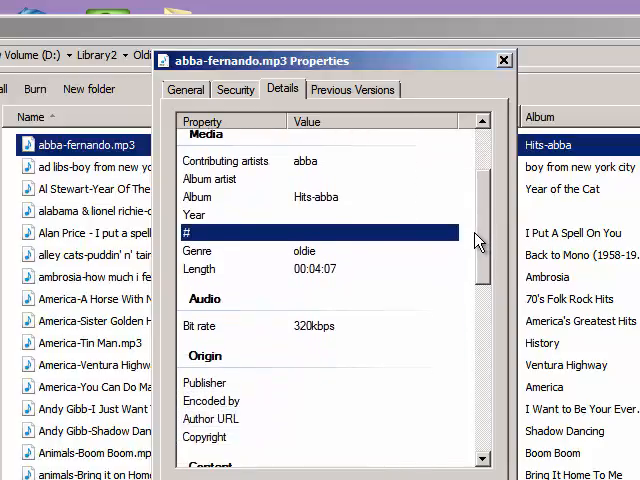
scroll("down", 3)
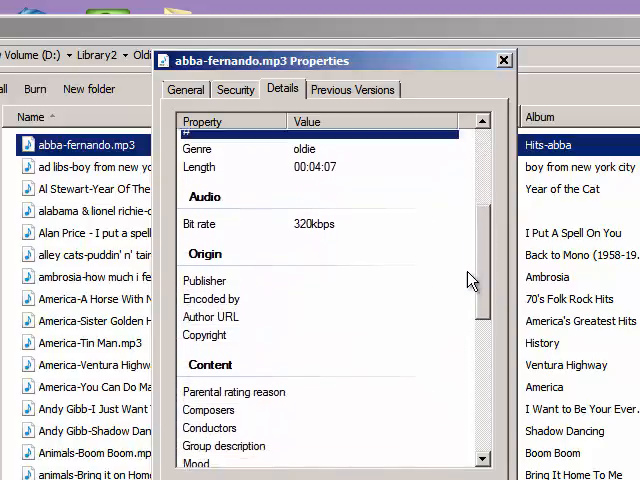
scroll("down", 3)
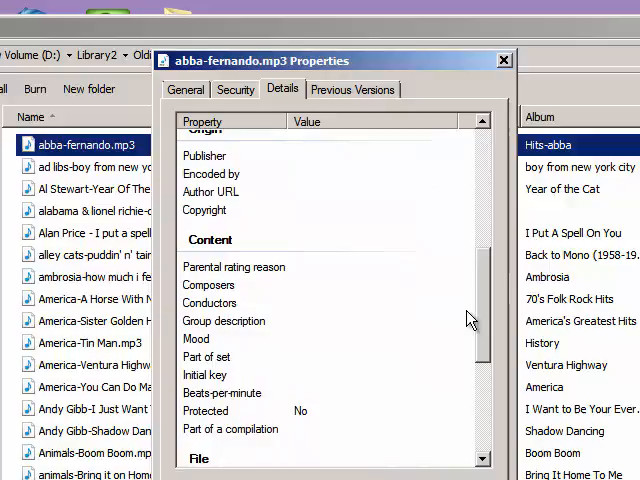
scroll("up", 3)
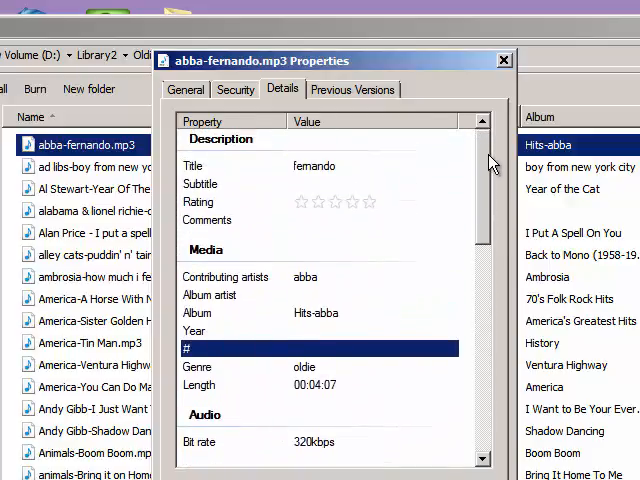
mouse_move(190, 295)
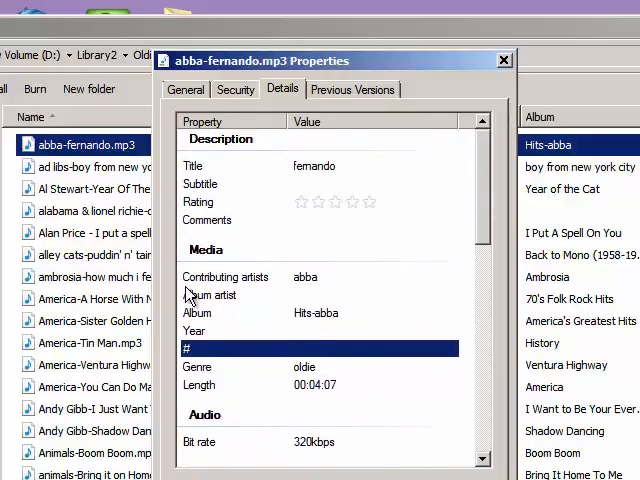
mouse_move(260, 295)
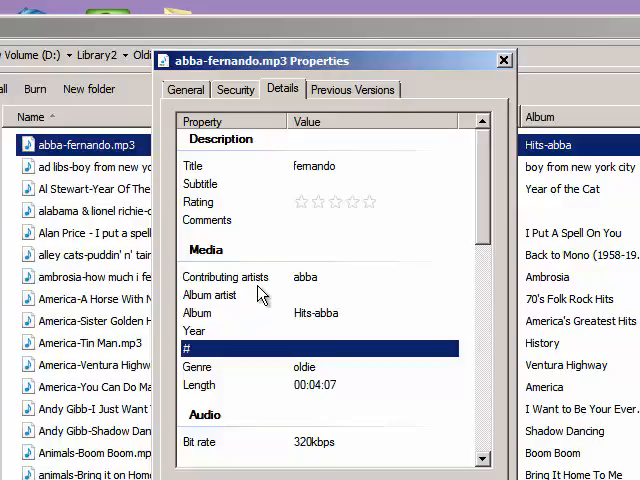
mouse_move(355, 331)
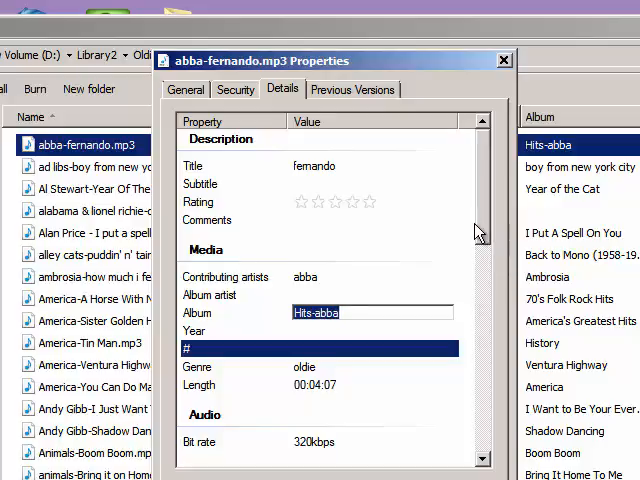
Step: Close the abba-fernando.mp3 Properties window without changes
left_click(504, 60)
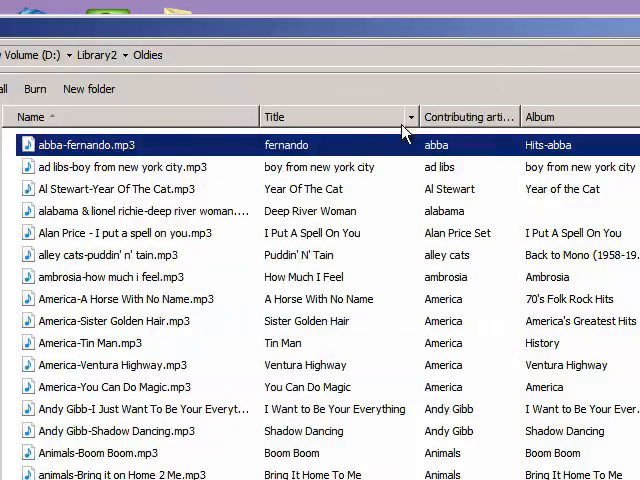
mouse_move(330, 165)
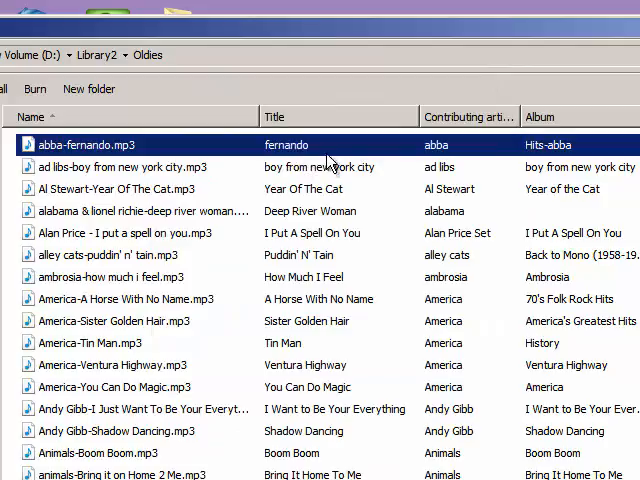
mouse_move(550, 215)
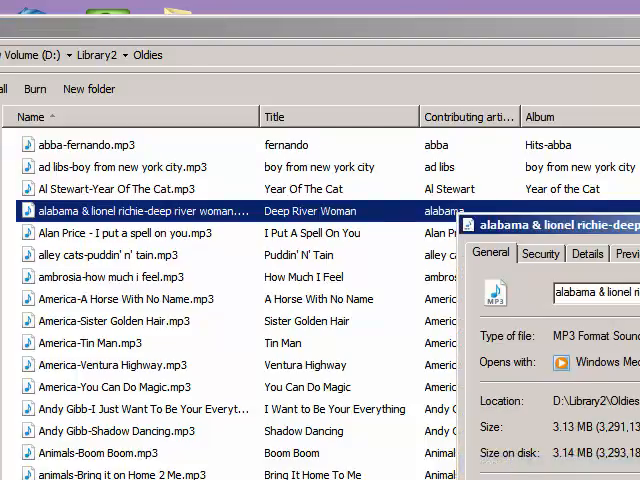
Step: Enter 'The Album Hits' as Deep River Woman's Album tag and confirm with OK
left_click(587, 253)
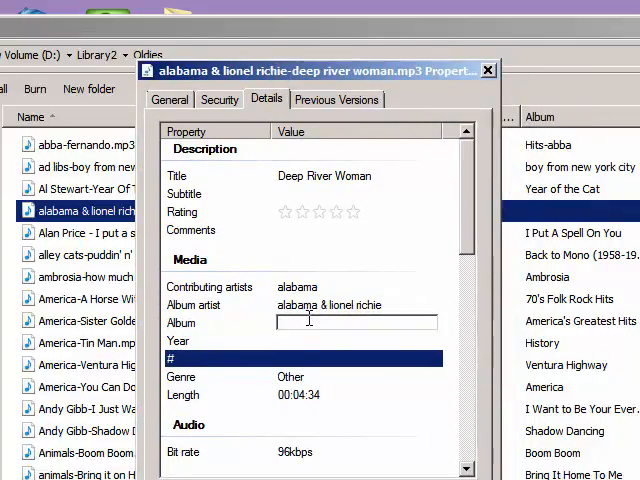
type("The Albu")
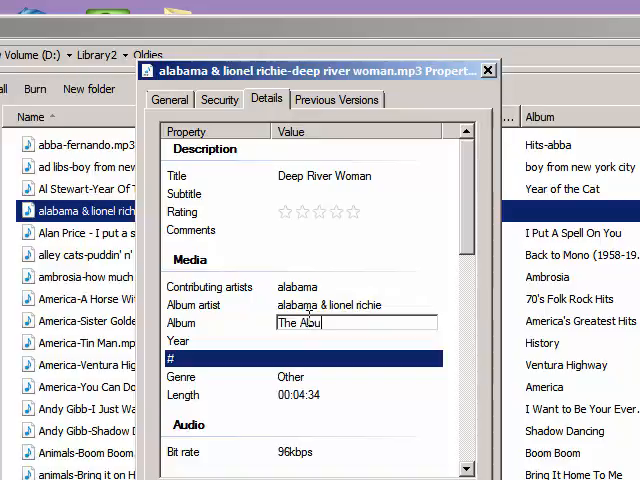
type("m Hits")
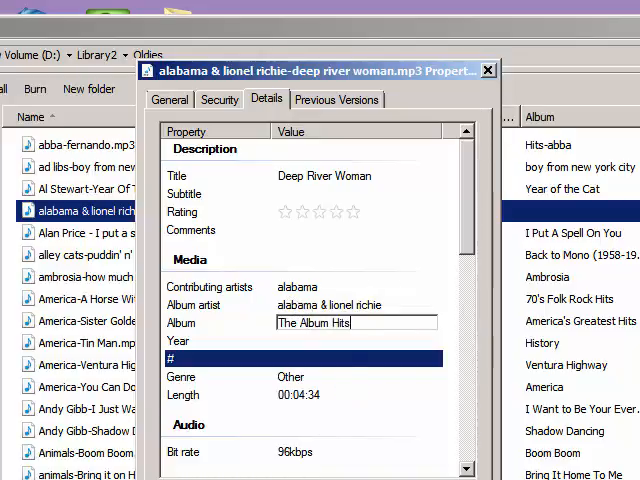
left_click(487, 70)
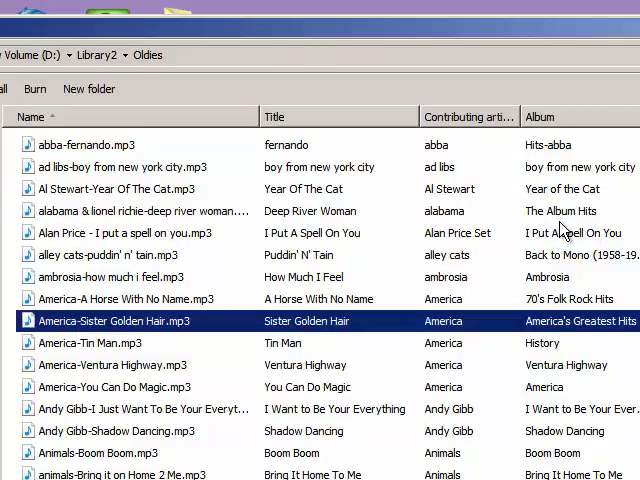
mouse_move(513, 260)
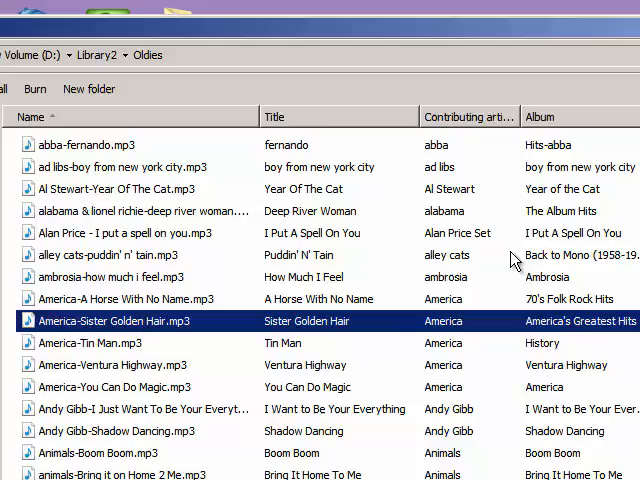
mouse_move(497, 103)
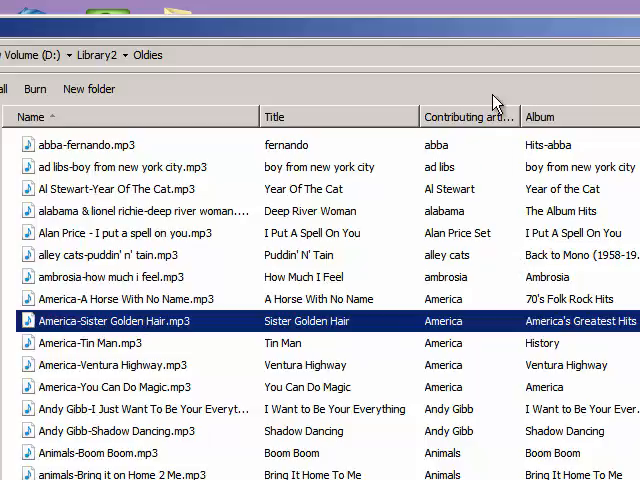